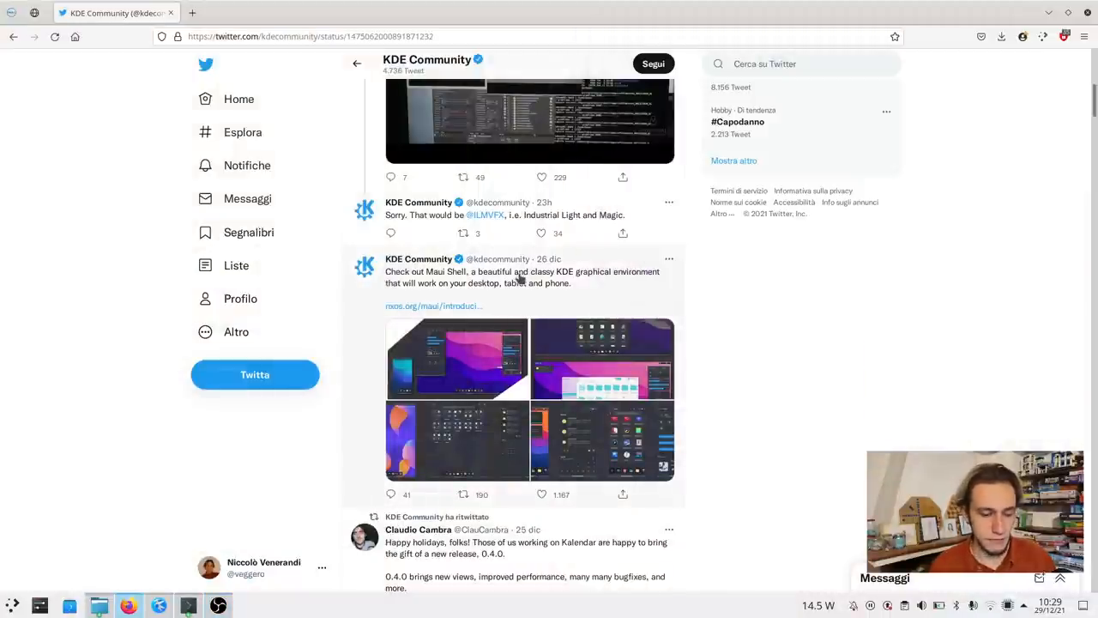
Open the app launcher grid, then return to the app category overview
left_click(517, 277)
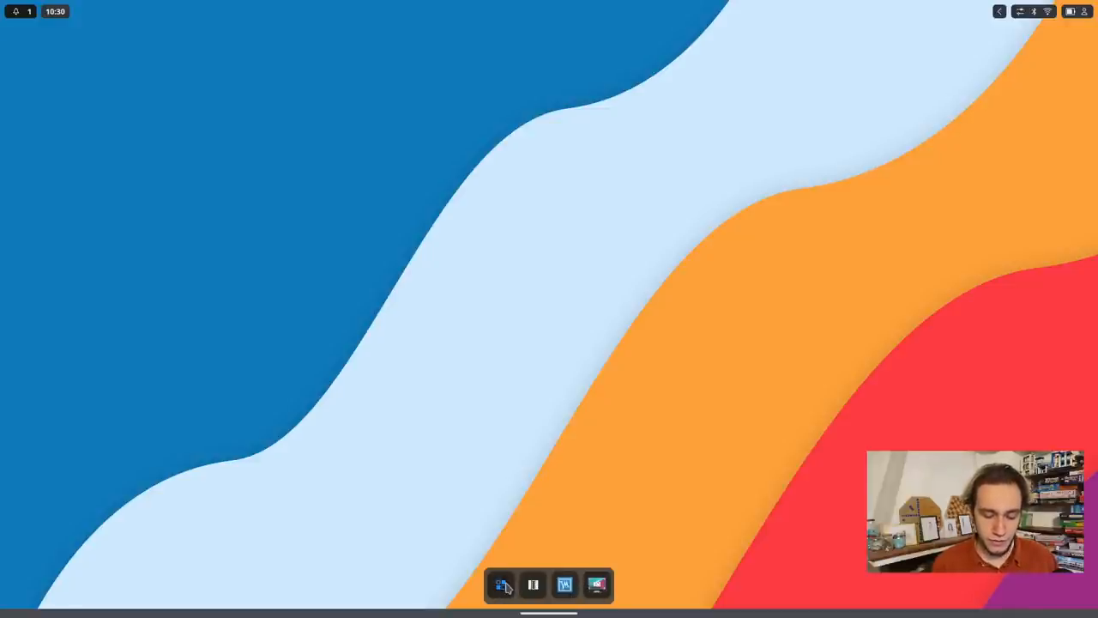
left_click(505, 586)
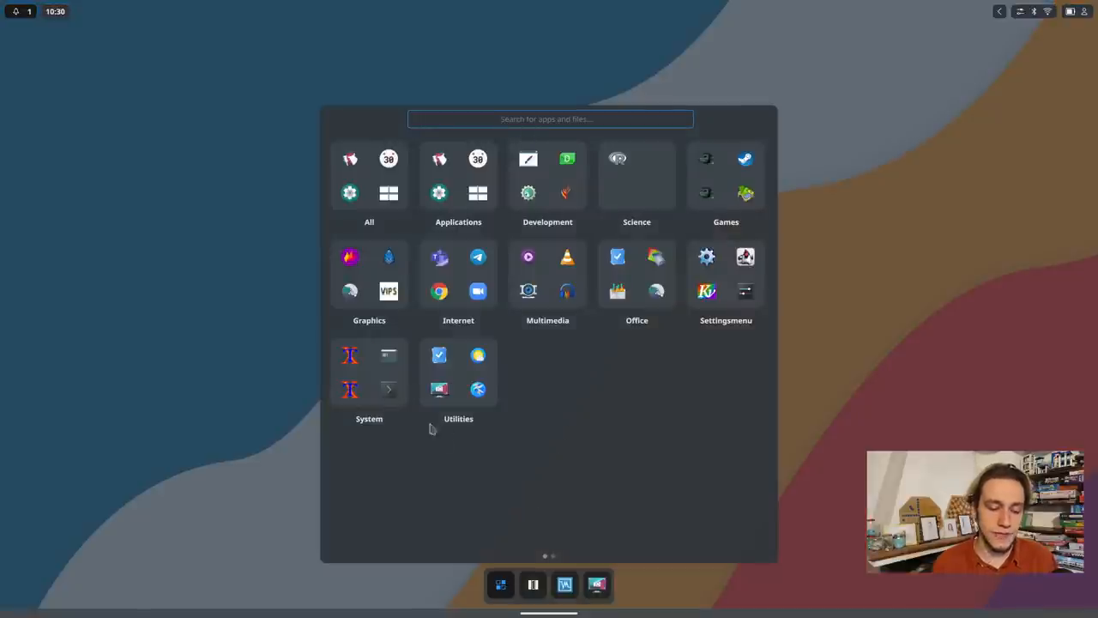
mouse_move(640, 275)
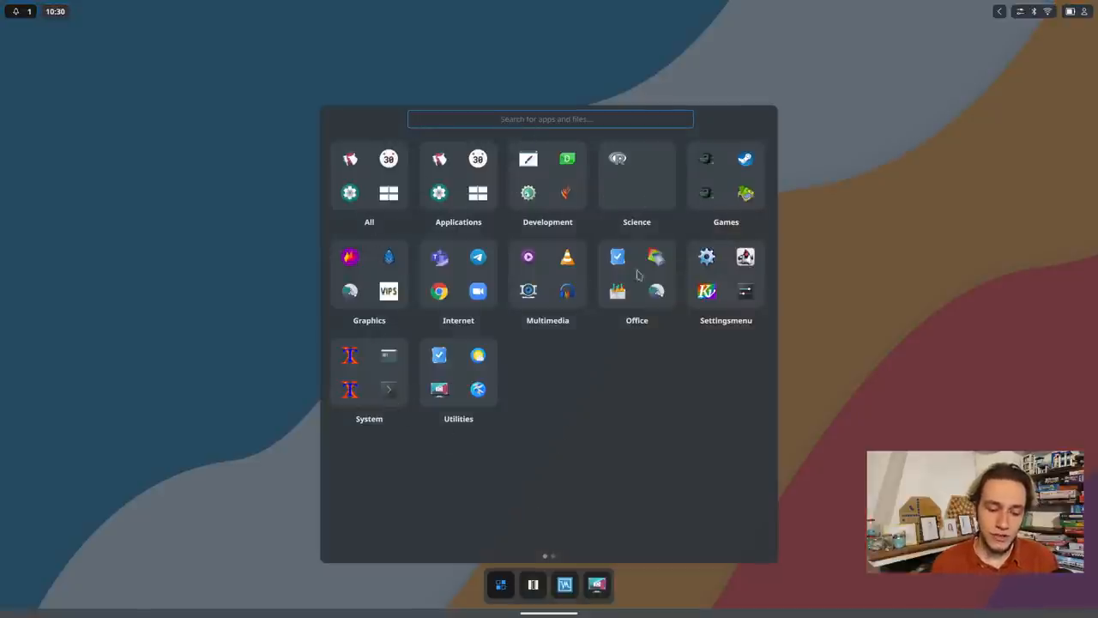
mouse_move(418, 228)
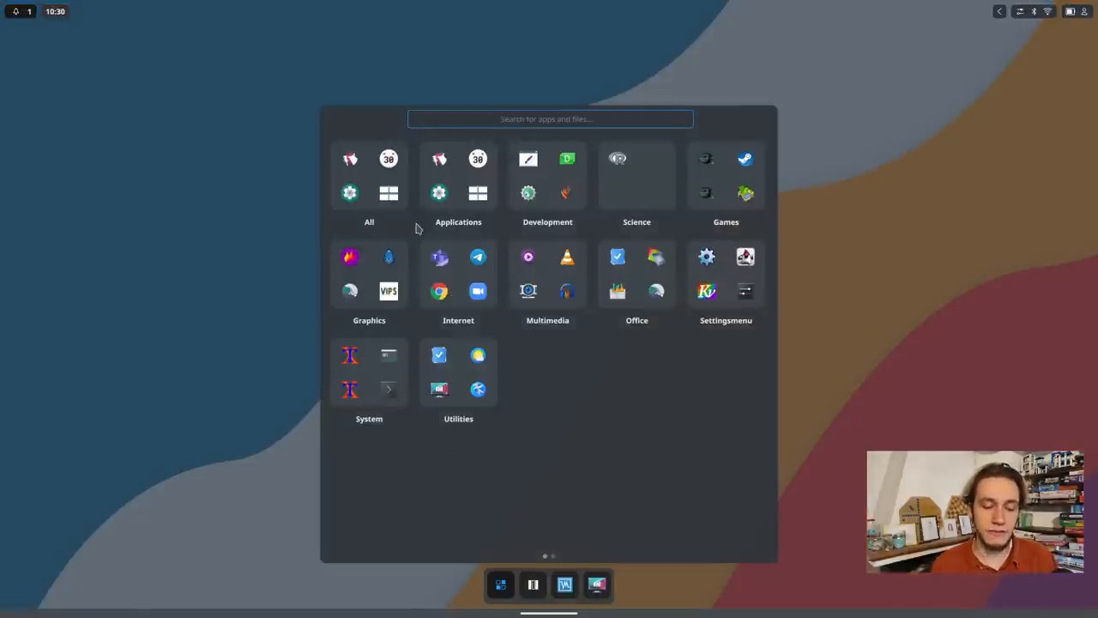
mouse_move(645, 188)
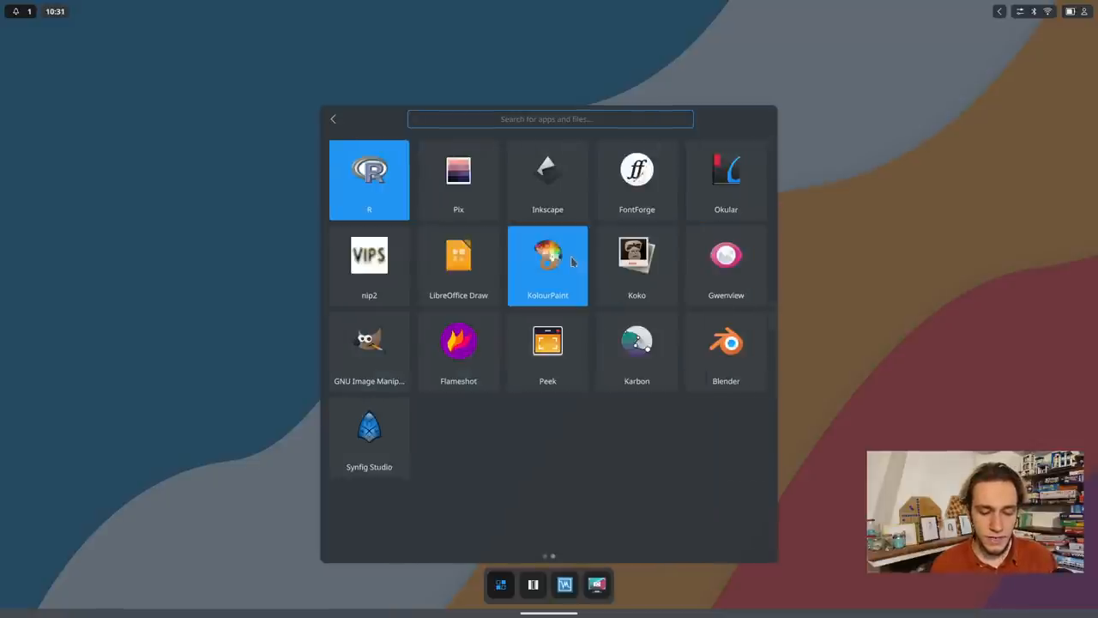
left_click(333, 118)
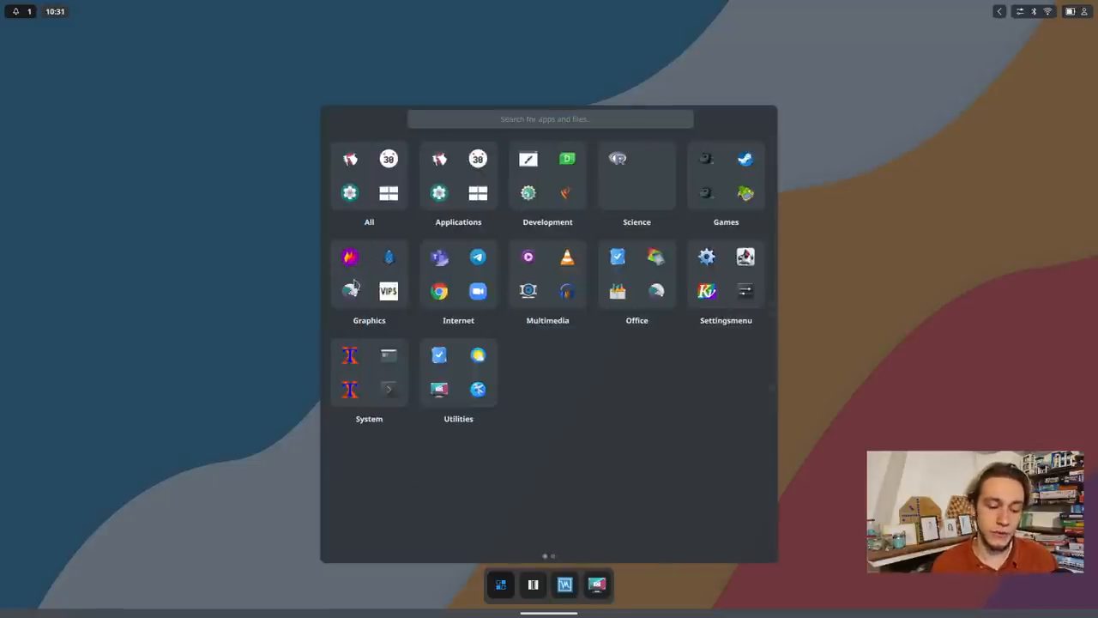
mouse_move(361, 270)
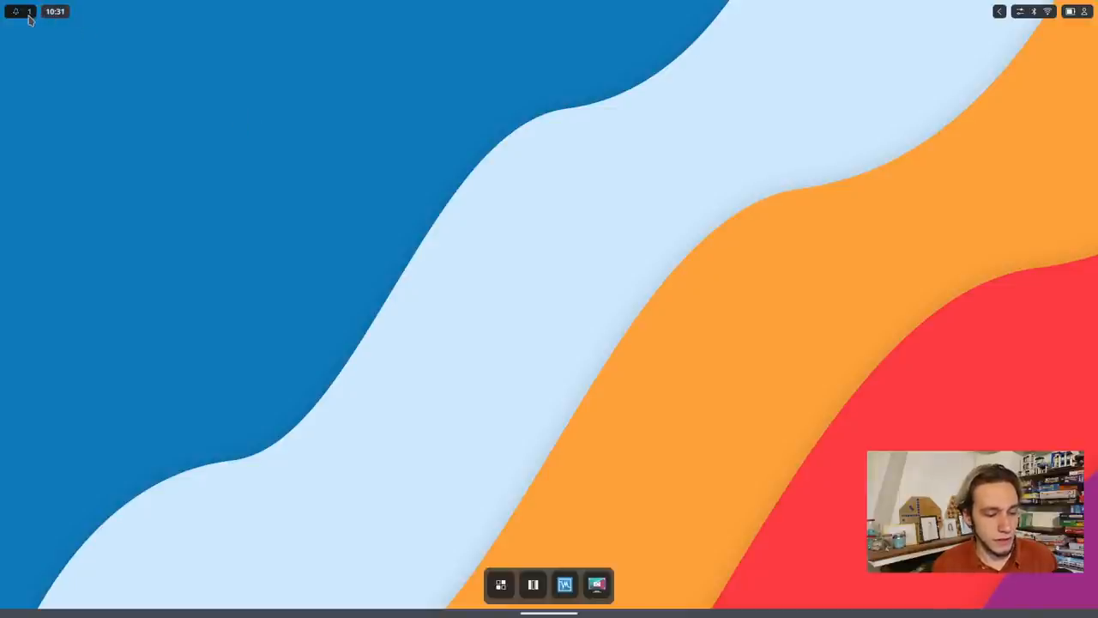
Open and dismiss the calendar, quick settings, volume sliders and media player controls
left_click(56, 11)
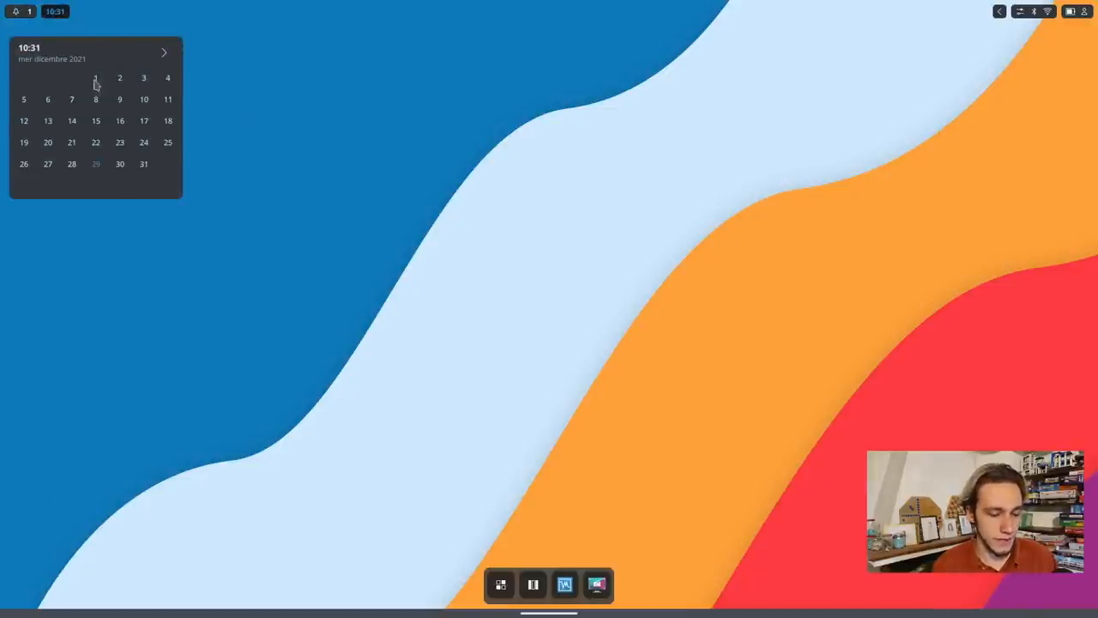
left_click(55, 11)
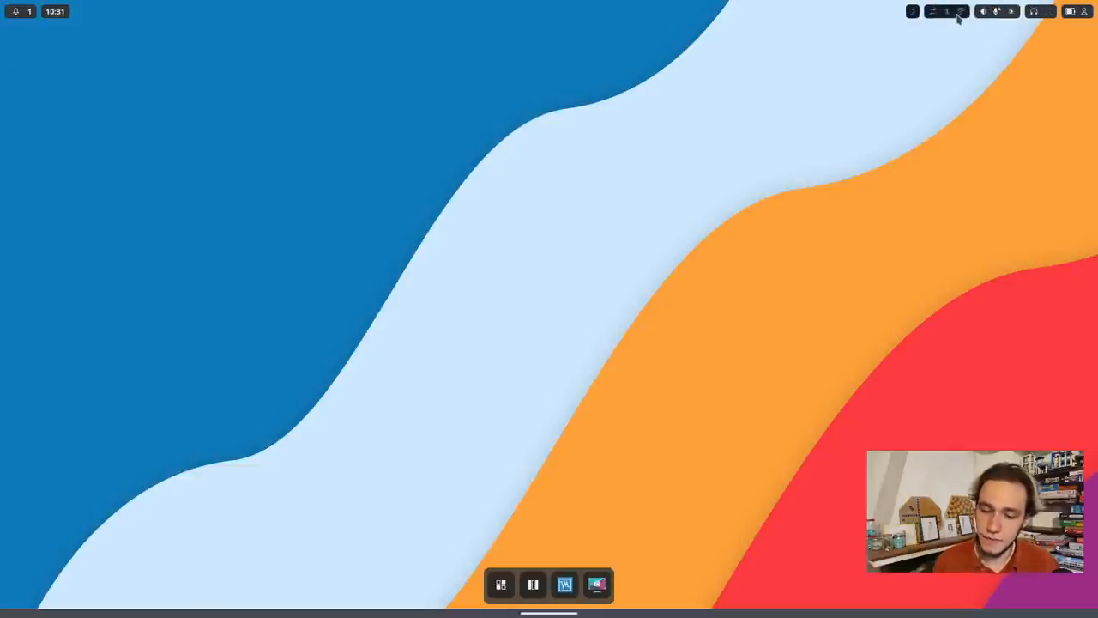
left_click(939, 13)
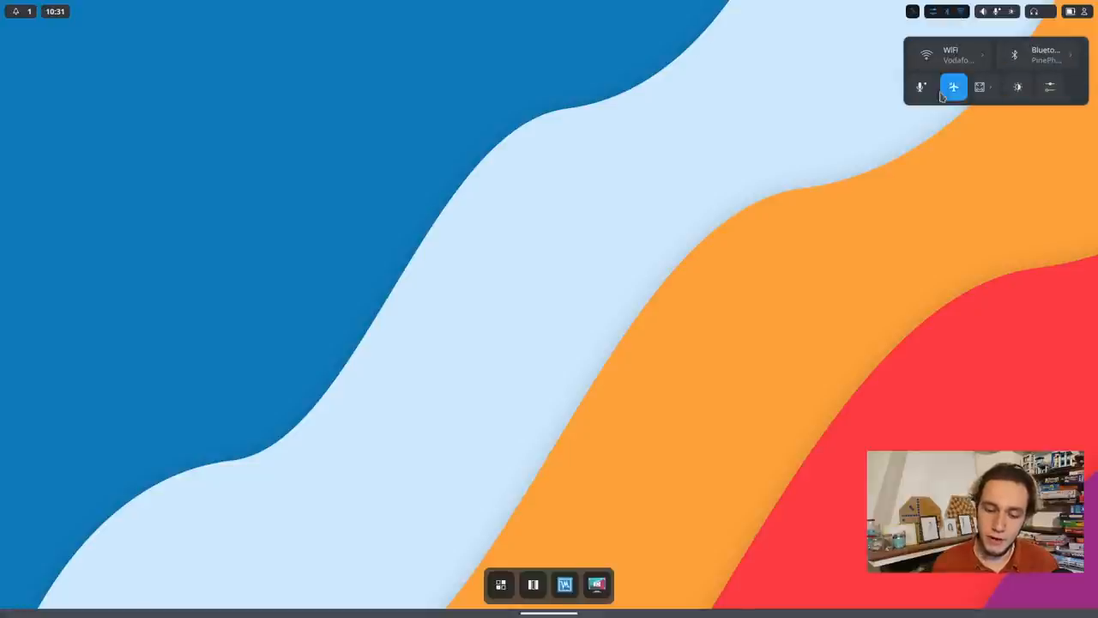
left_click(990, 11)
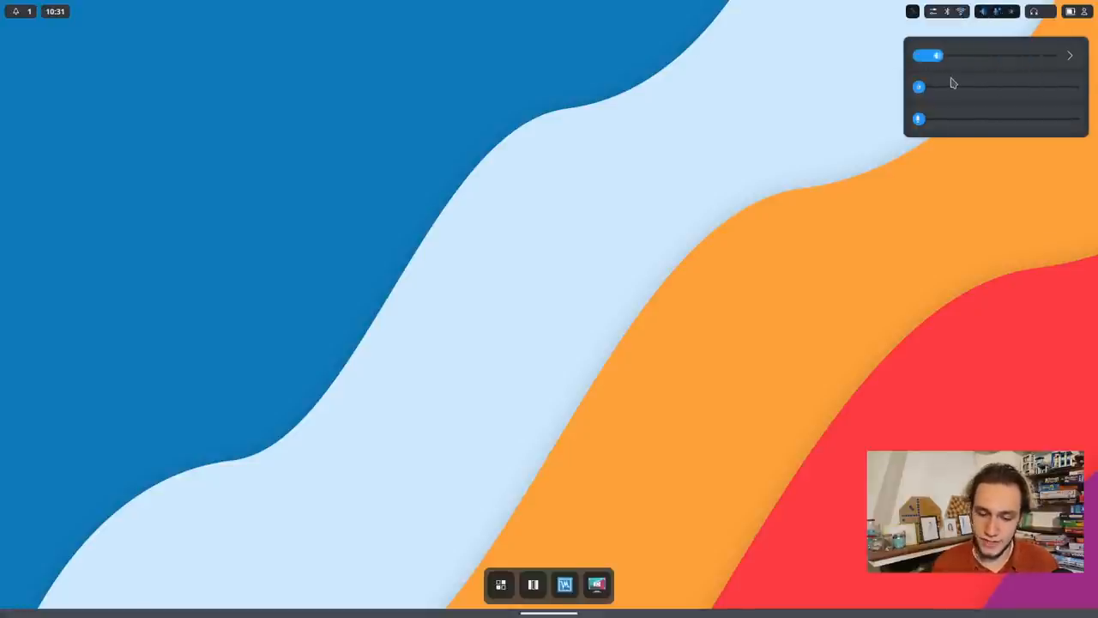
left_click(1038, 12)
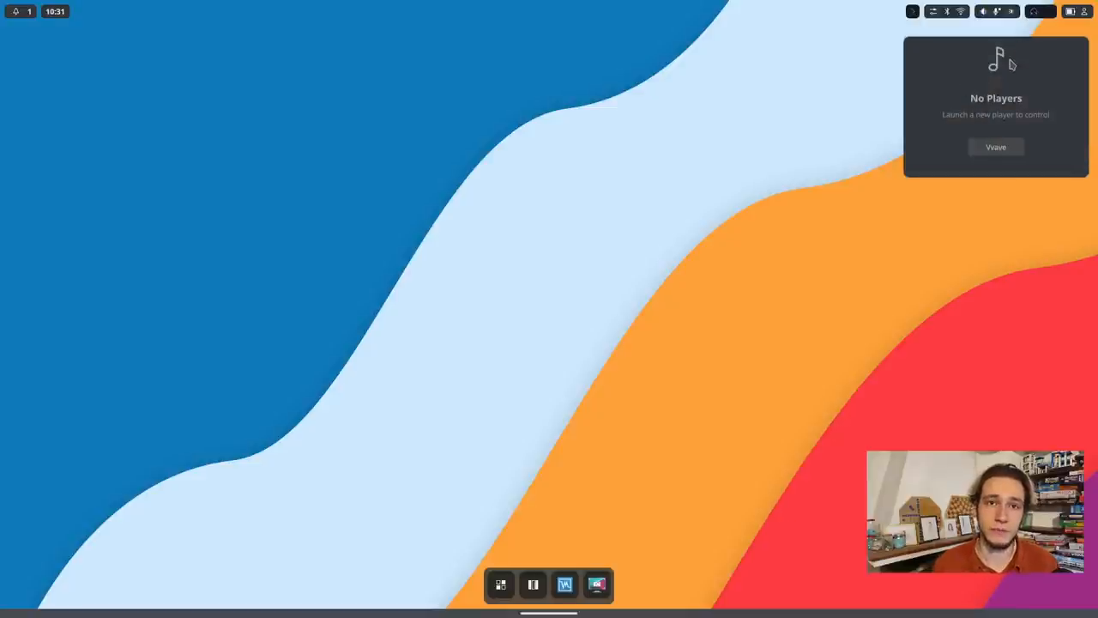
mouse_move(1035, 50)
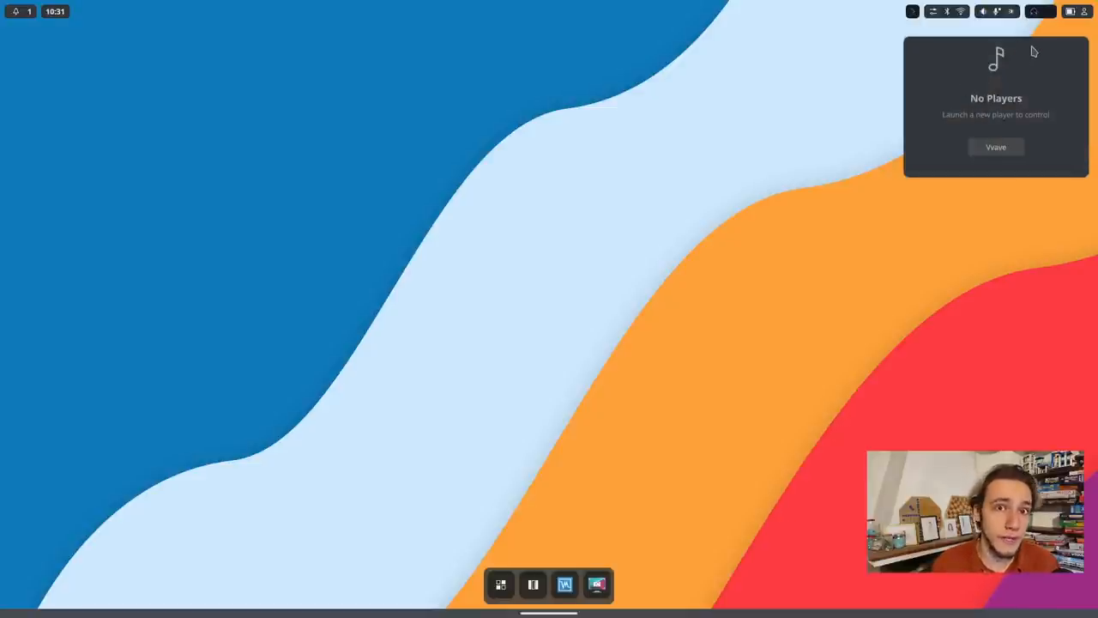
left_click(1077, 12)
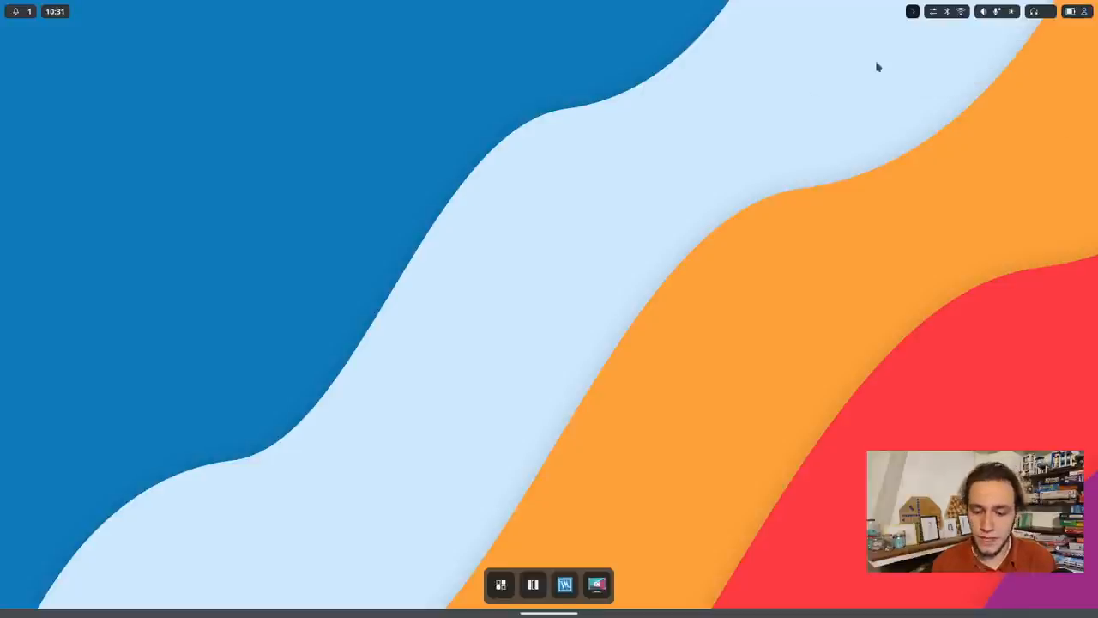
mouse_move(893, 45)
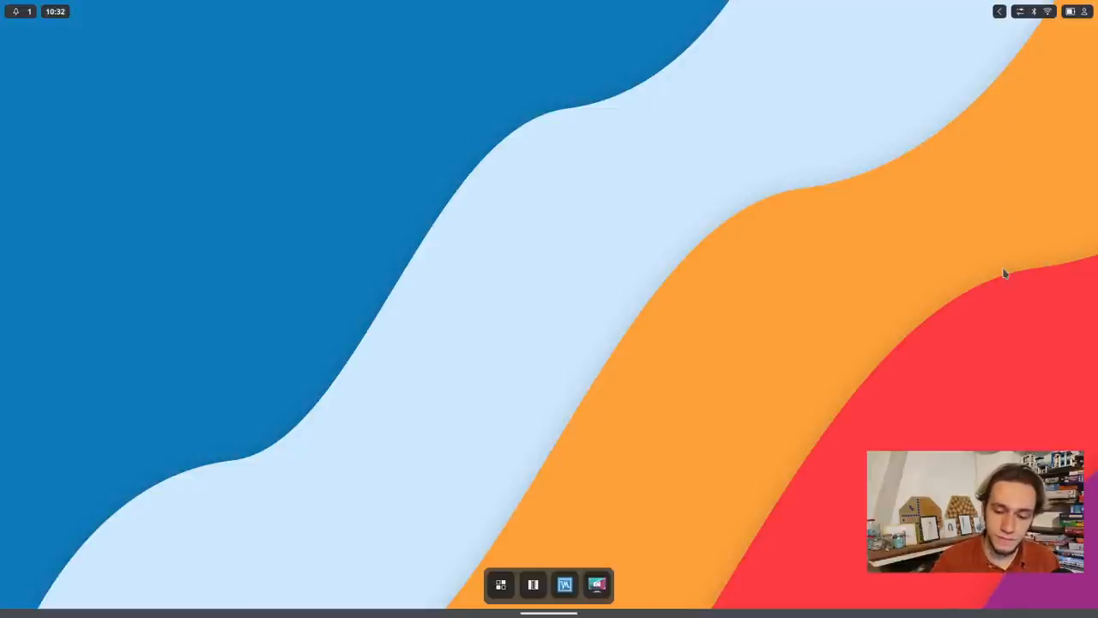
mouse_move(1002, 18)
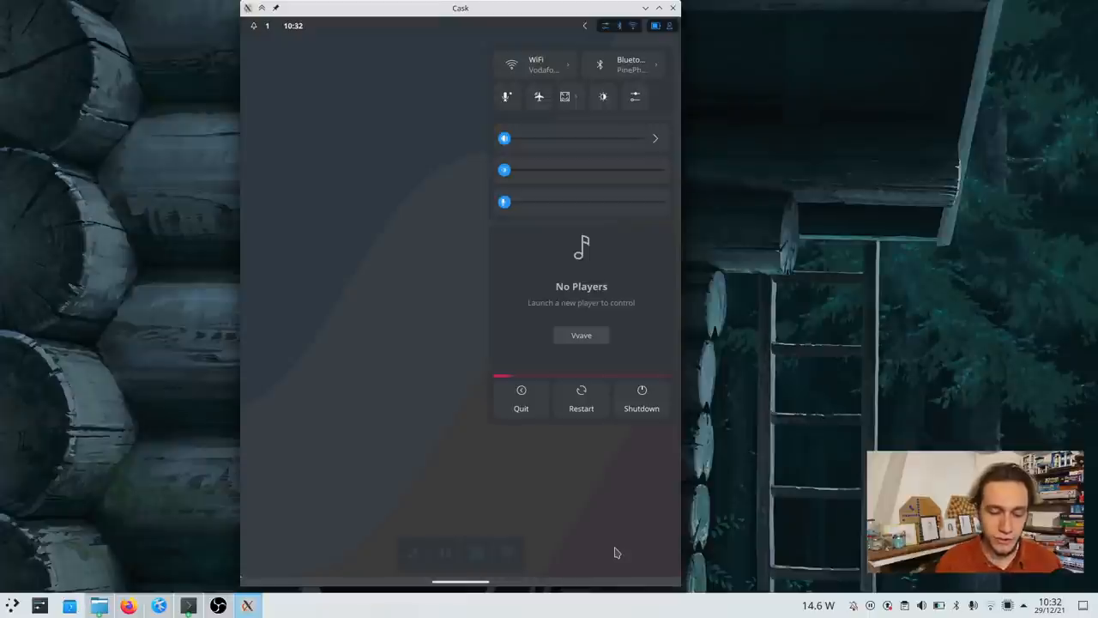
Dismiss quick settings and show the launcher grid with Applications, Development, Graphics and Utilities
left_click(298, 26)
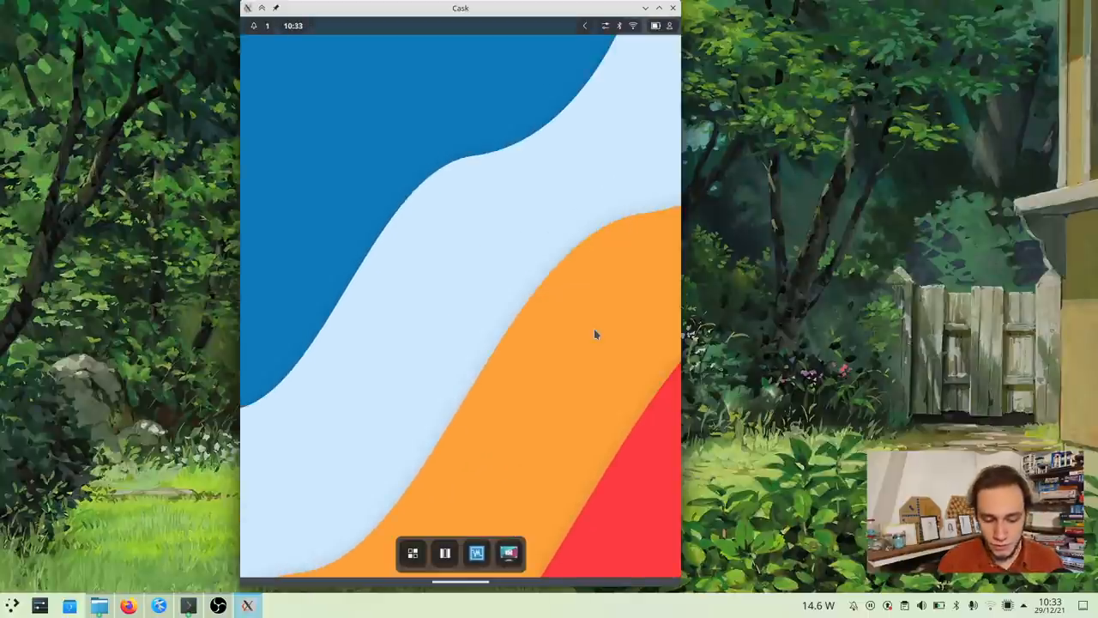
left_click(414, 554)
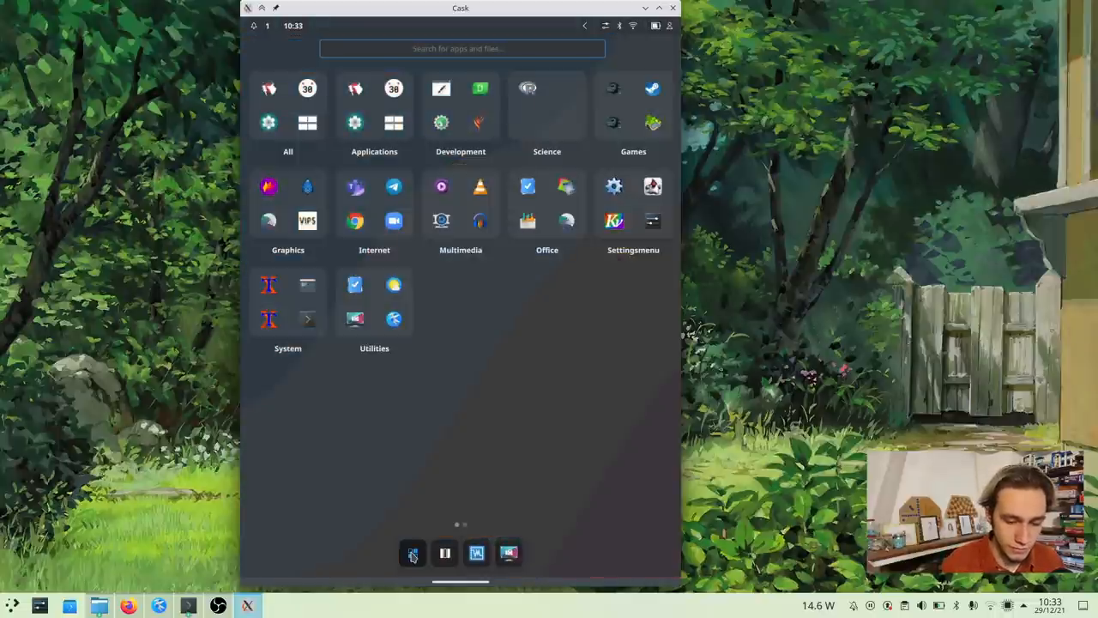
Close the chat app's window and expand the Cask shell to full screen
left_click(373, 221)
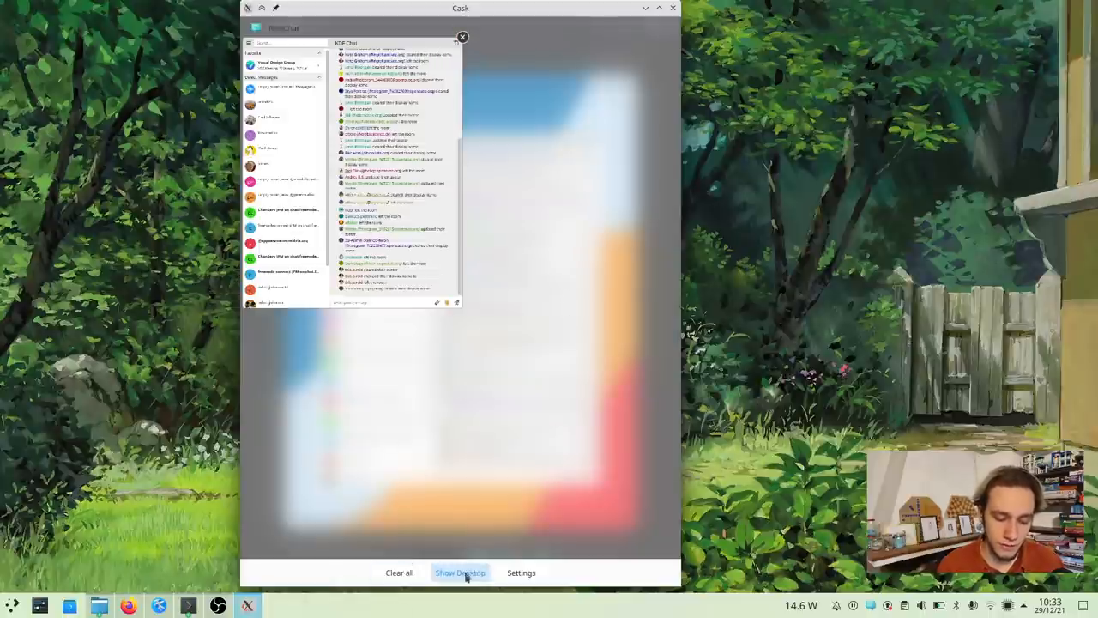
mouse_move(494, 193)
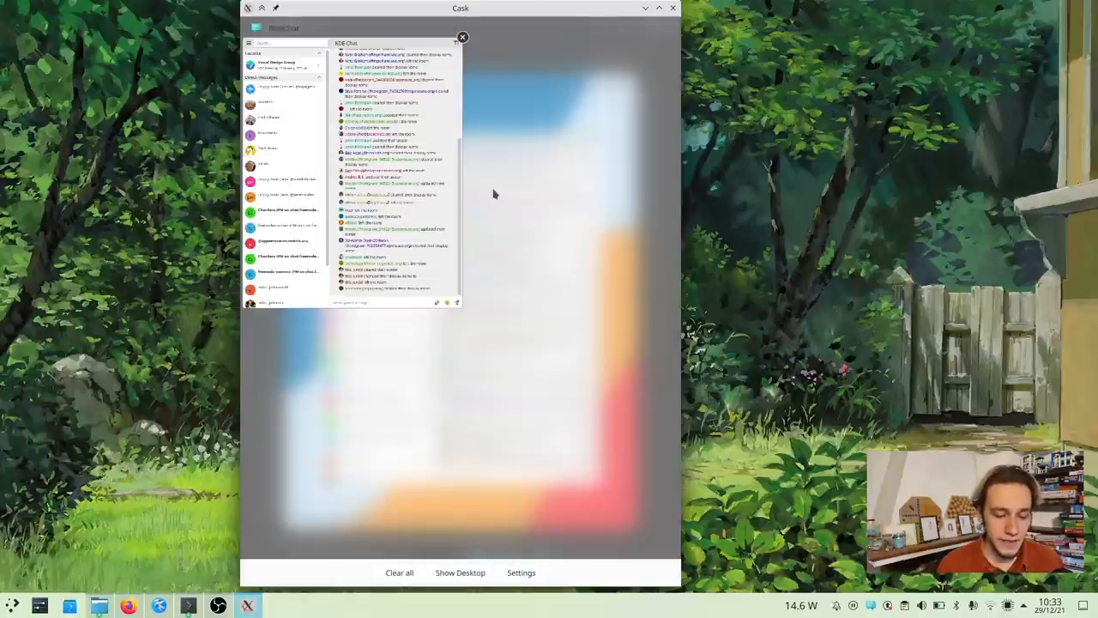
mouse_move(597, 40)
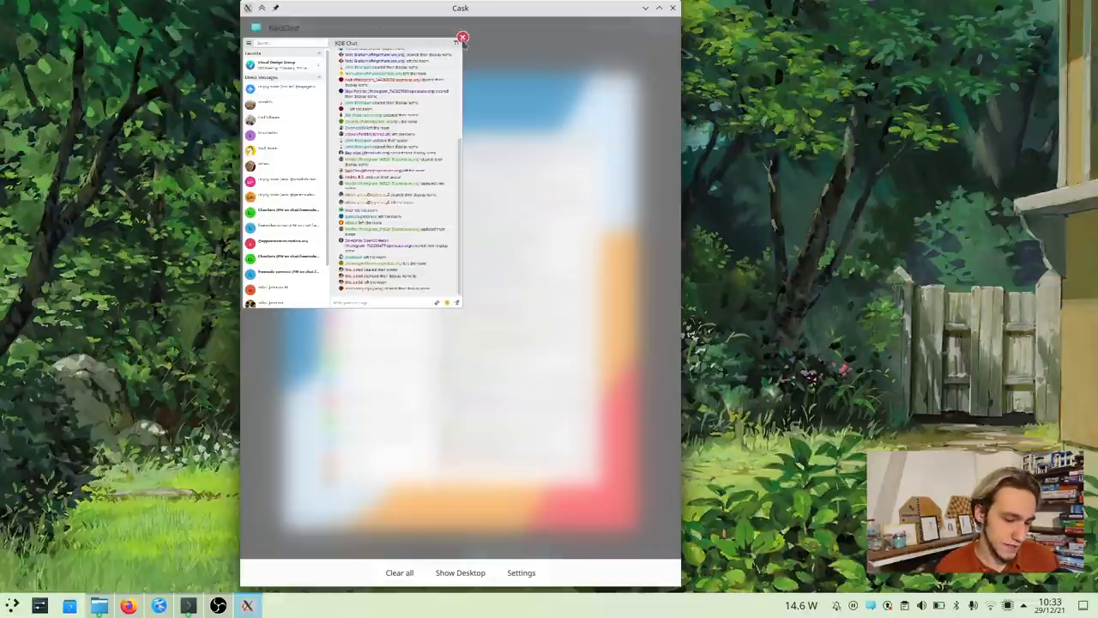
left_click(462, 38)
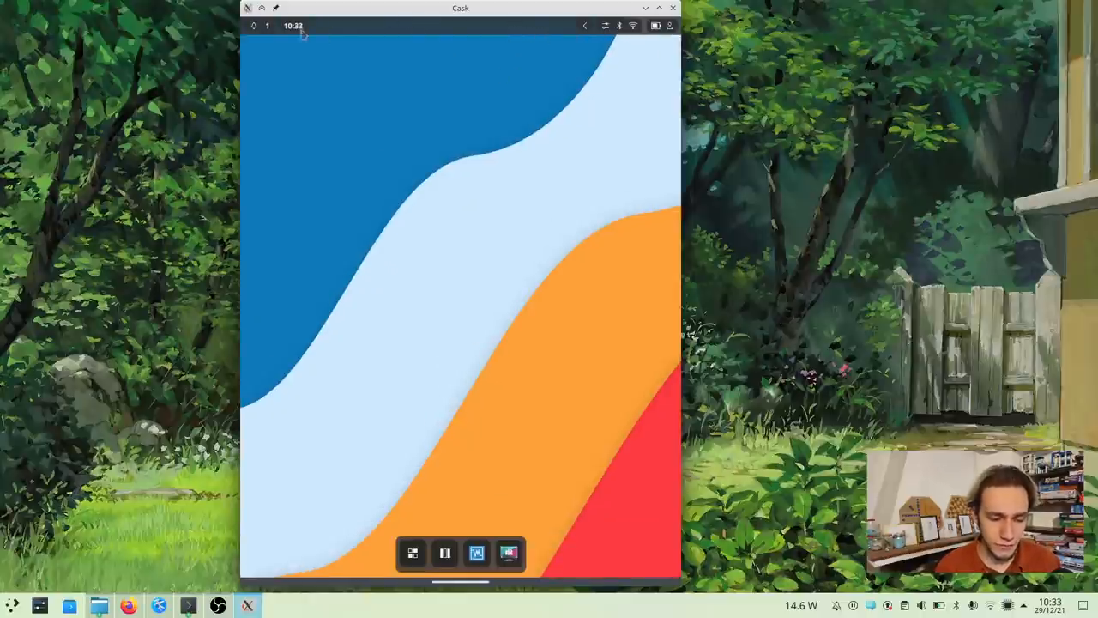
left_click(296, 26)
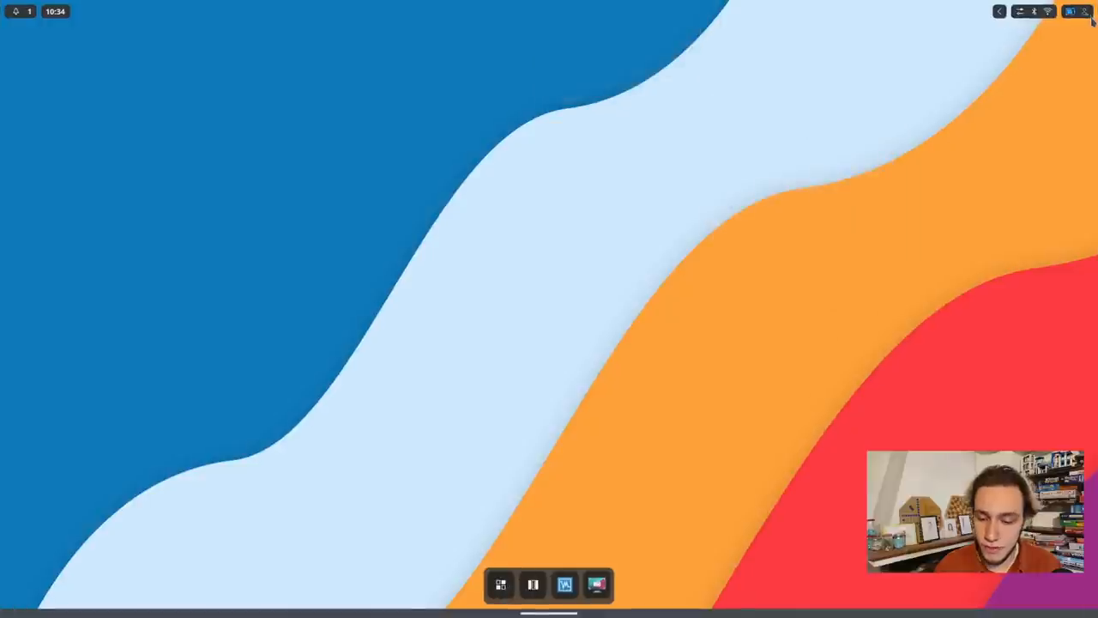
Open quick settings, view the Wi-Fi networks and connected network details, then go back
left_click(1068, 12)
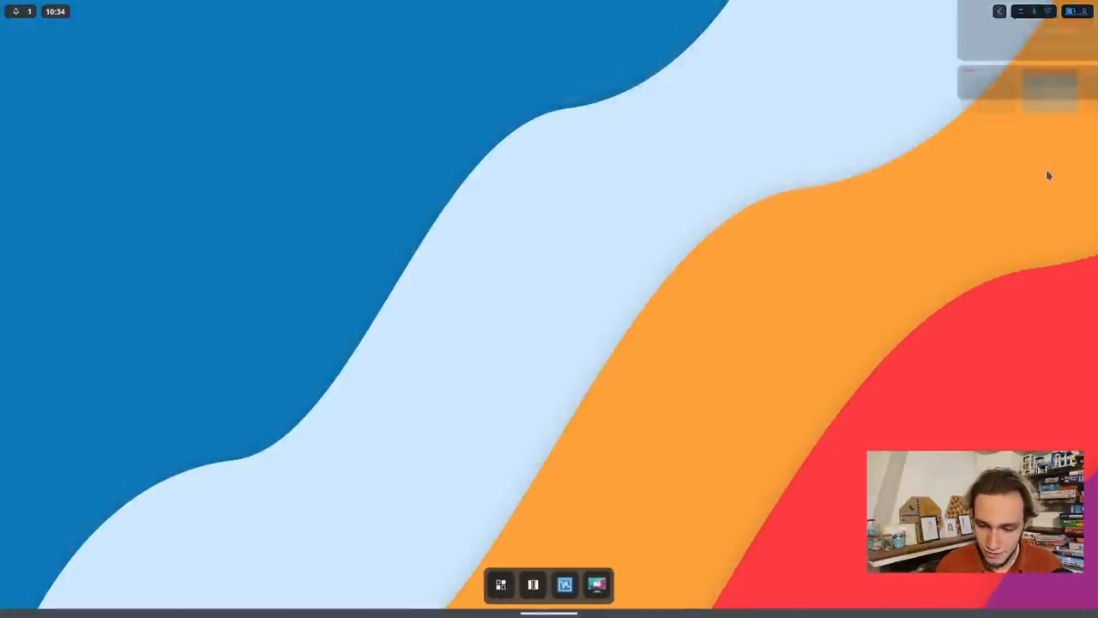
left_click(1073, 11)
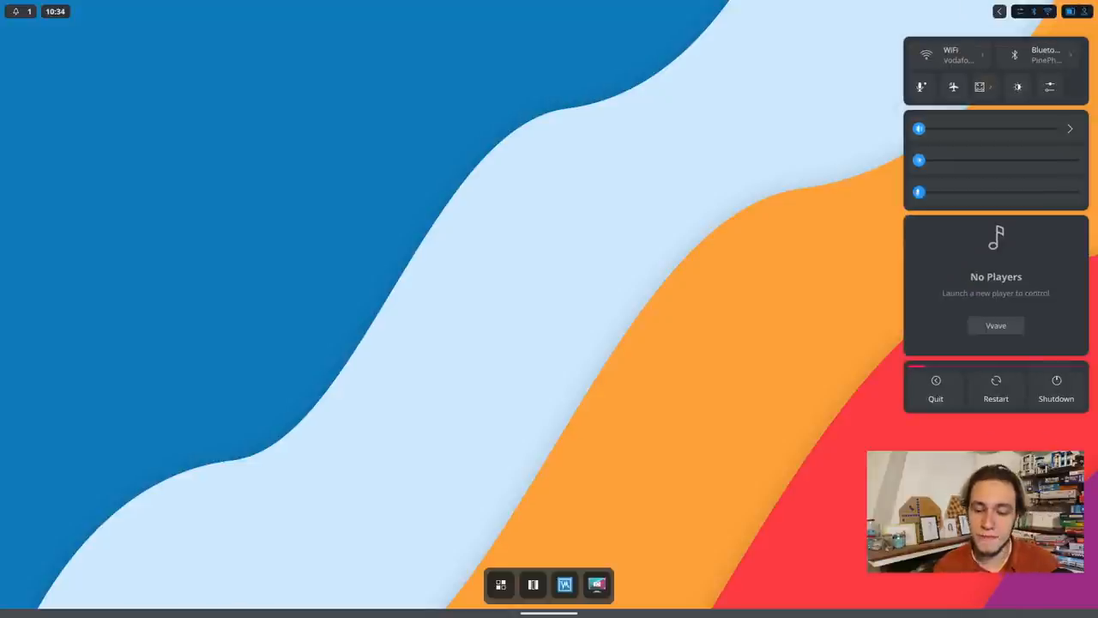
left_click(950, 54)
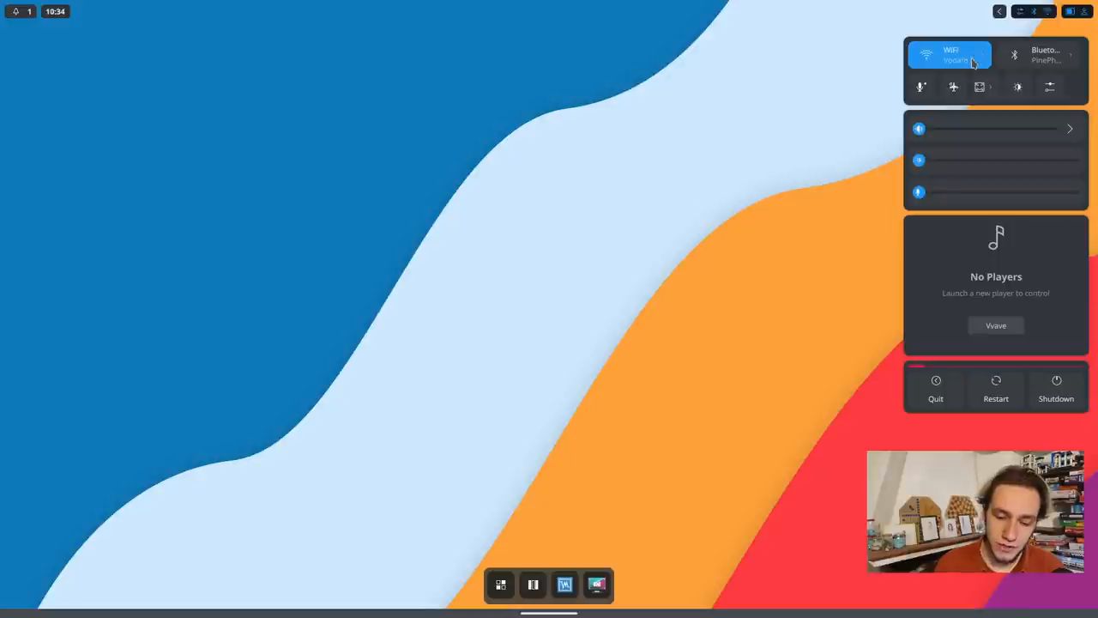
left_click(953, 56)
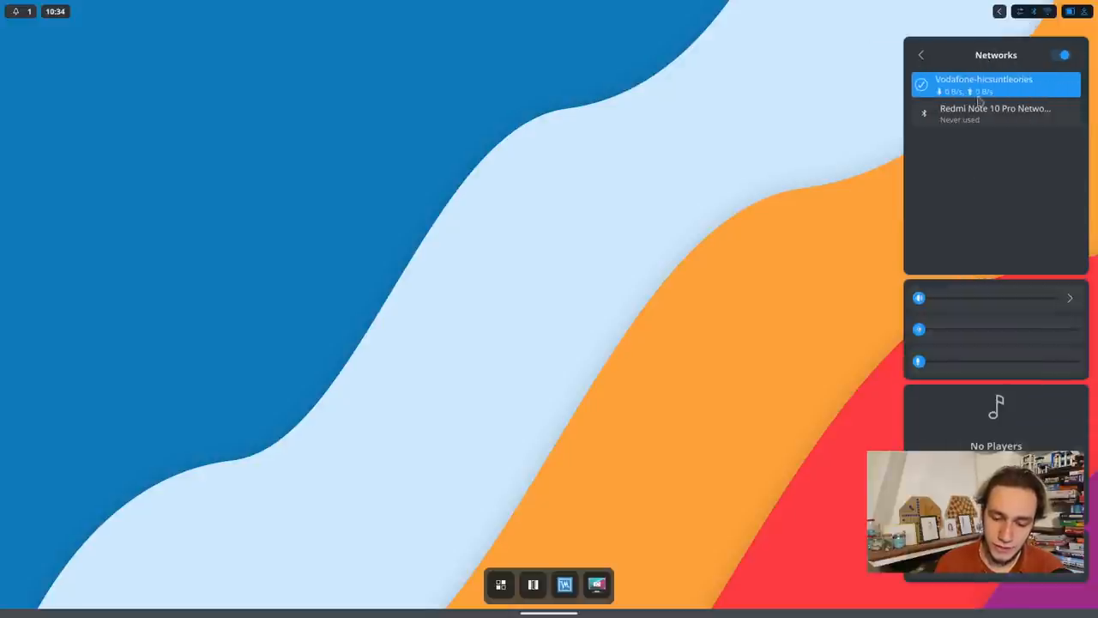
left_click(915, 54)
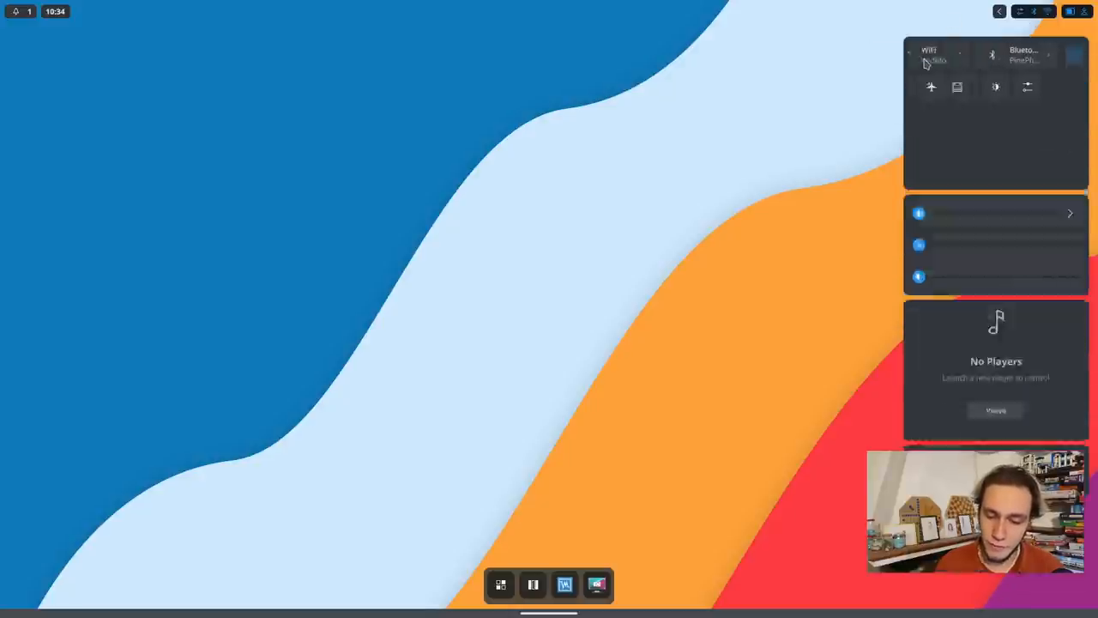
left_click(1013, 85)
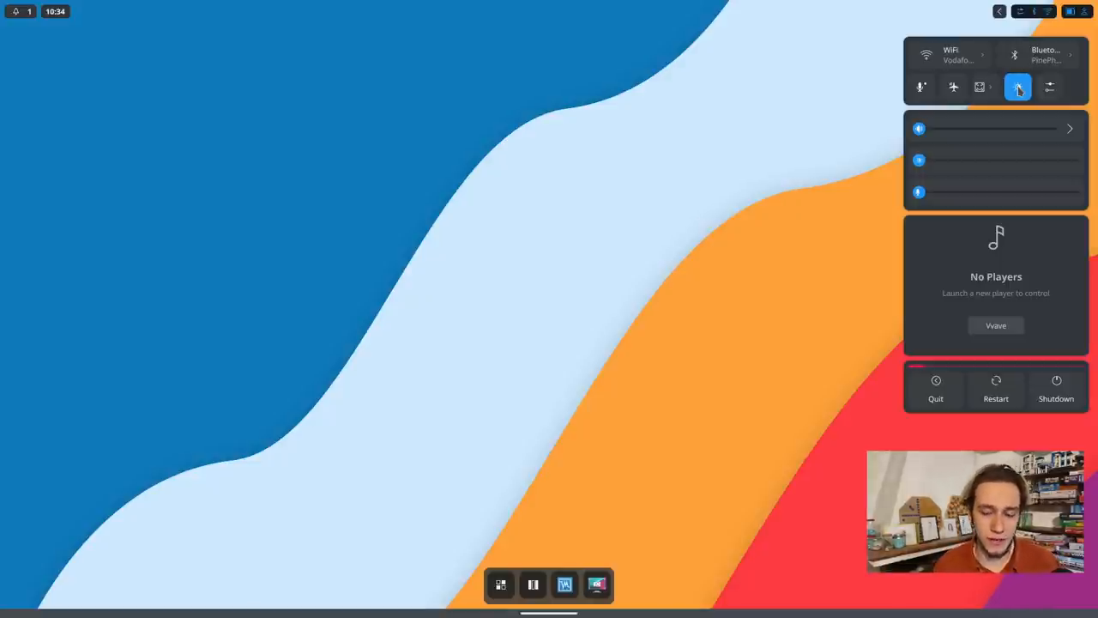
Raise the main output volume and bring the microphone level to about half
left_click(1014, 87)
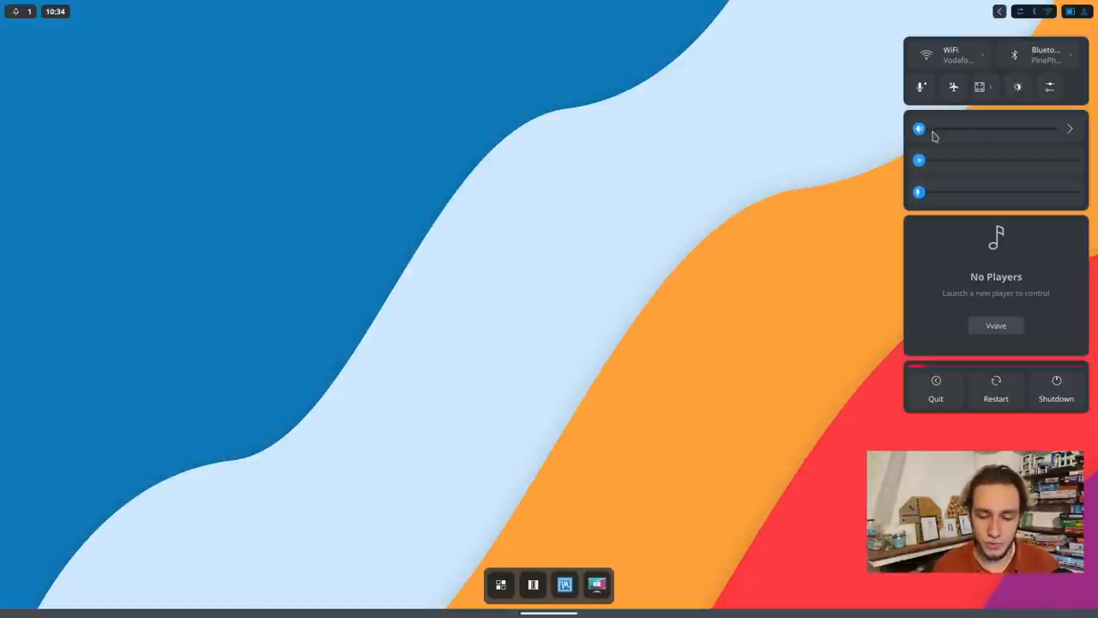
left_click_drag(918, 129, 939, 129)
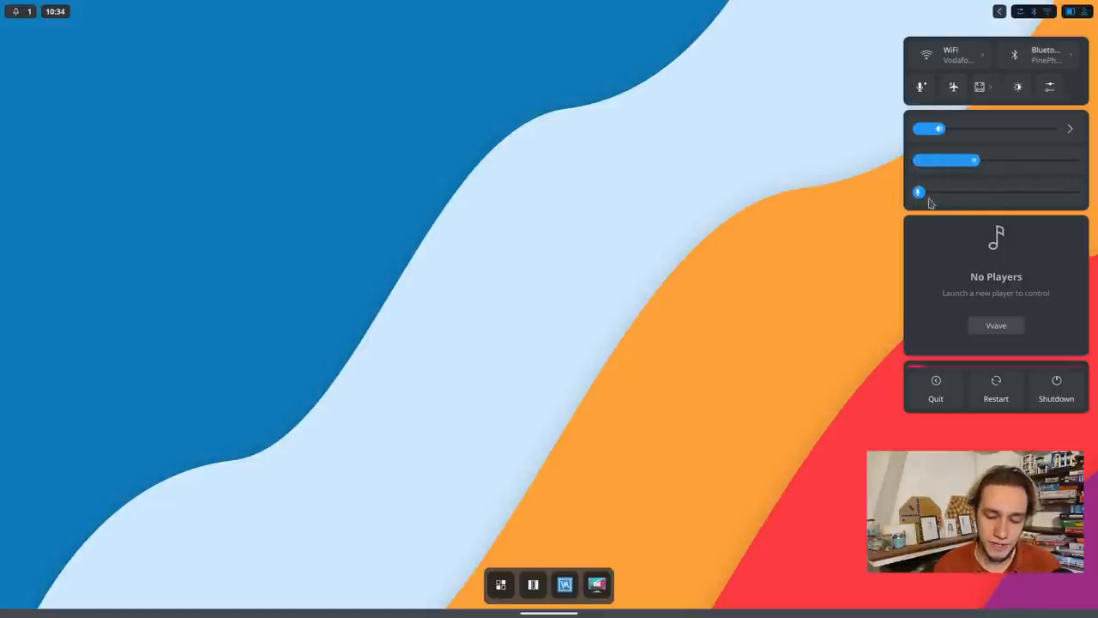
left_click_drag(919, 192, 981, 191)
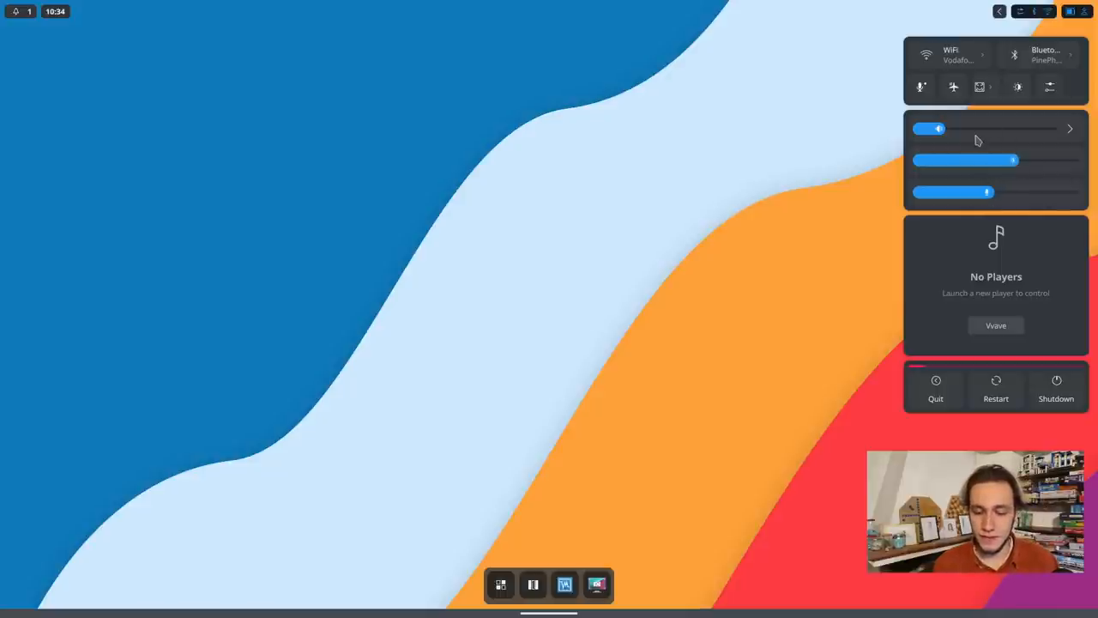
left_click_drag(938, 129, 982, 129)
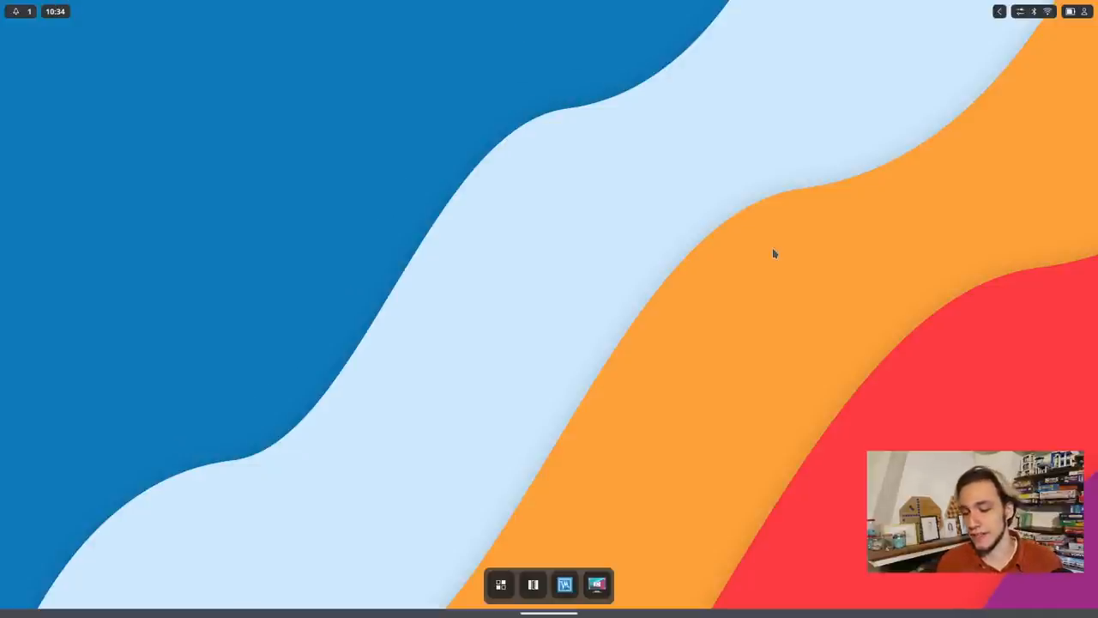
mouse_move(880, 612)
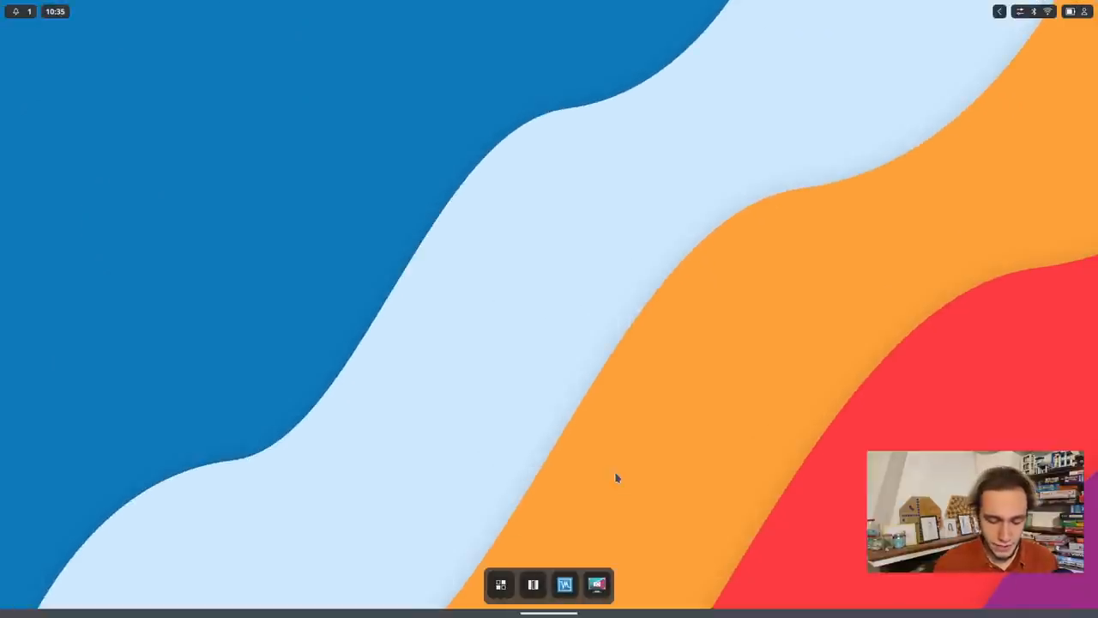
left_click(503, 585)
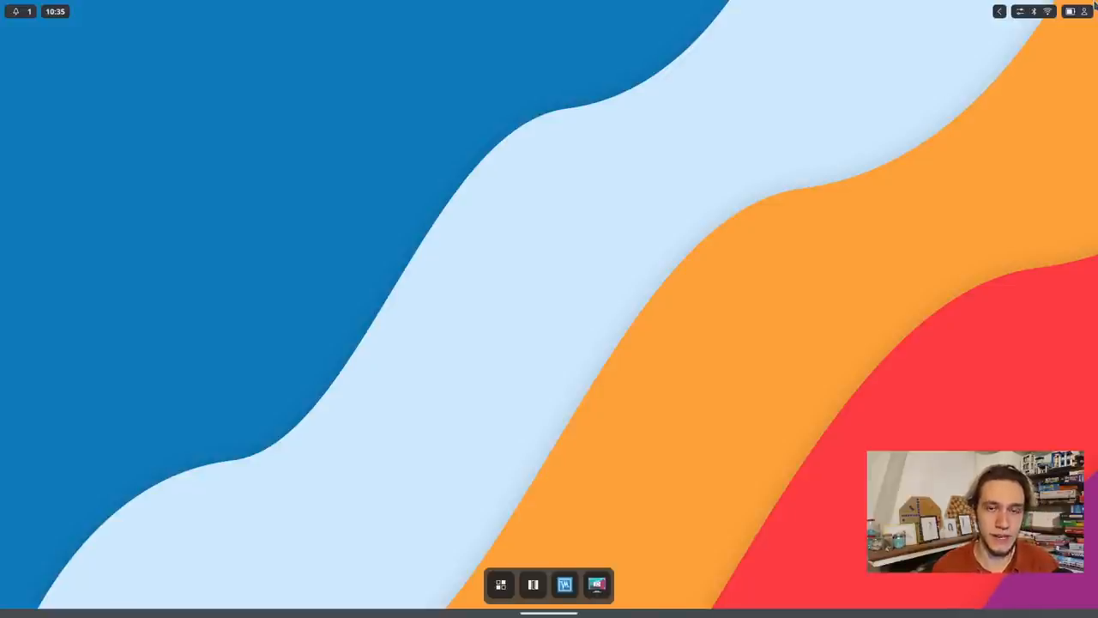
left_click(1087, 12)
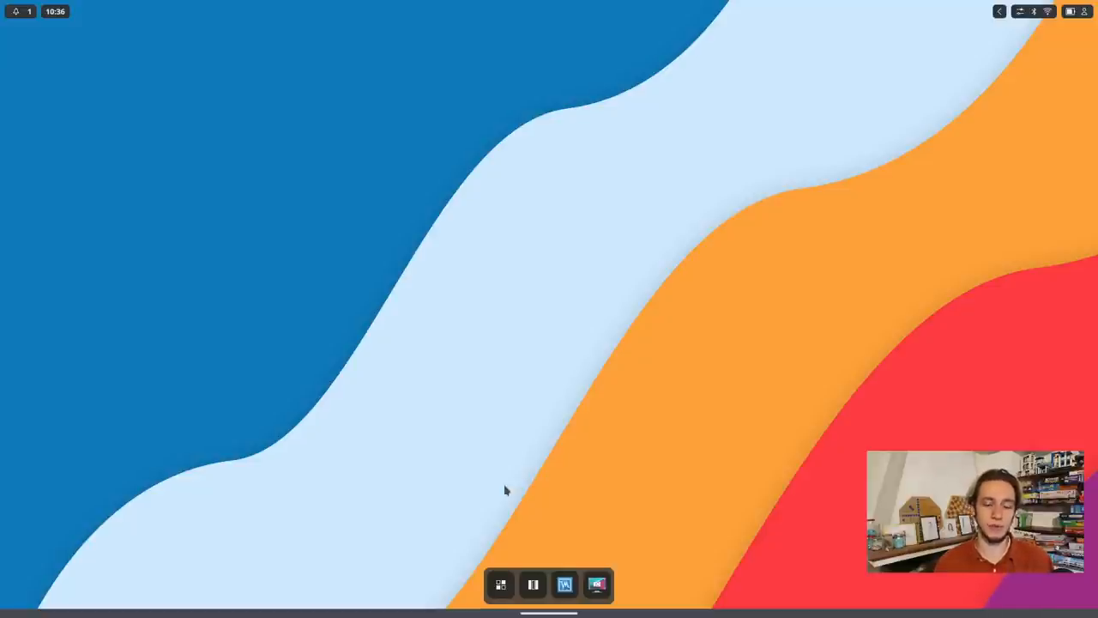
mouse_move(896, 285)
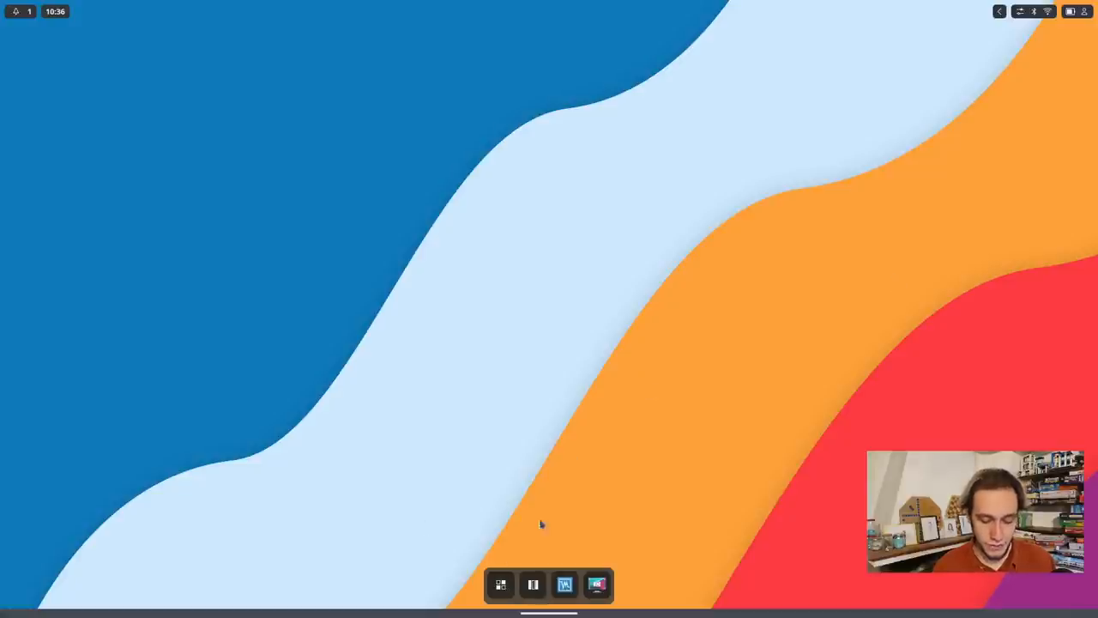
Add Steam to the dock from the app grid, then close Maui Shell to return to Plasma
left_click(503, 586)
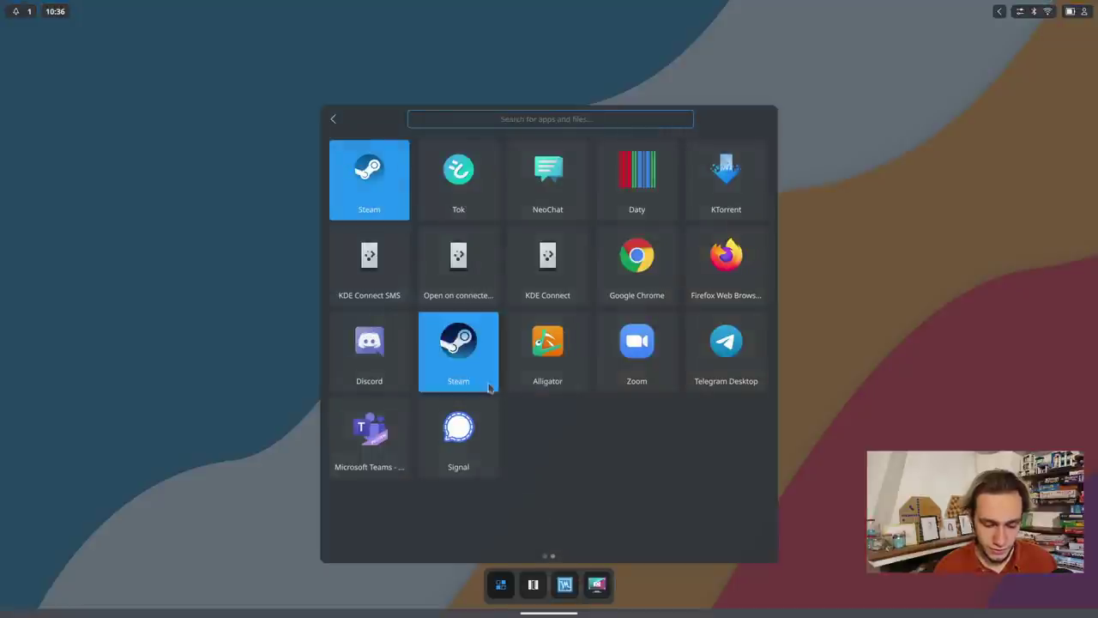
left_click(458, 344)
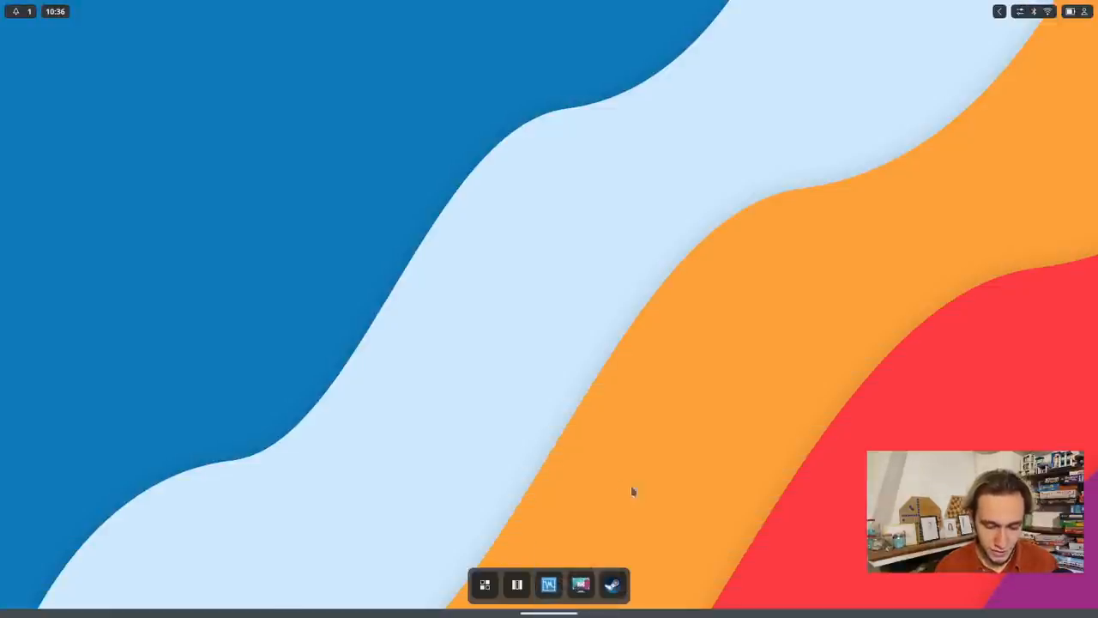
mouse_move(622, 485)
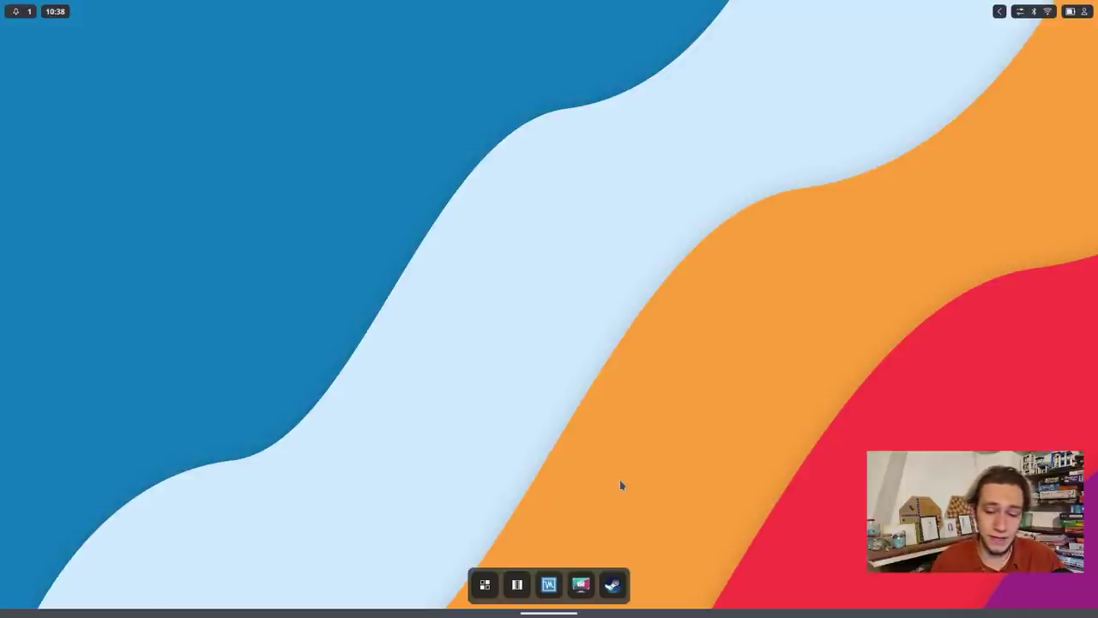
left_click(1067, 13)
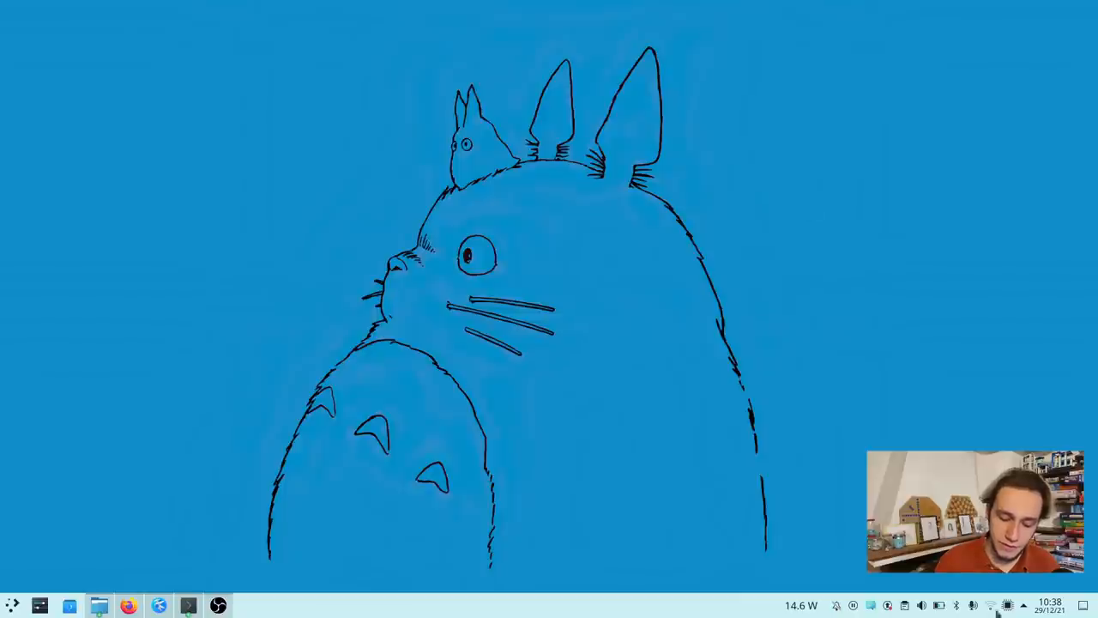
mouse_move(979, 224)
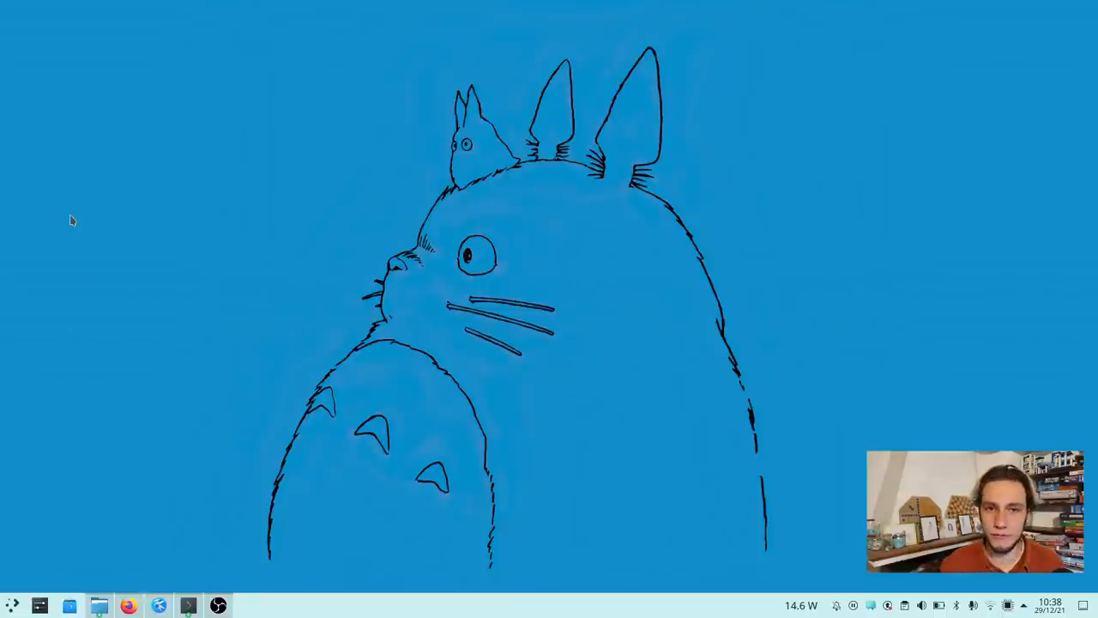
mouse_move(992, 297)
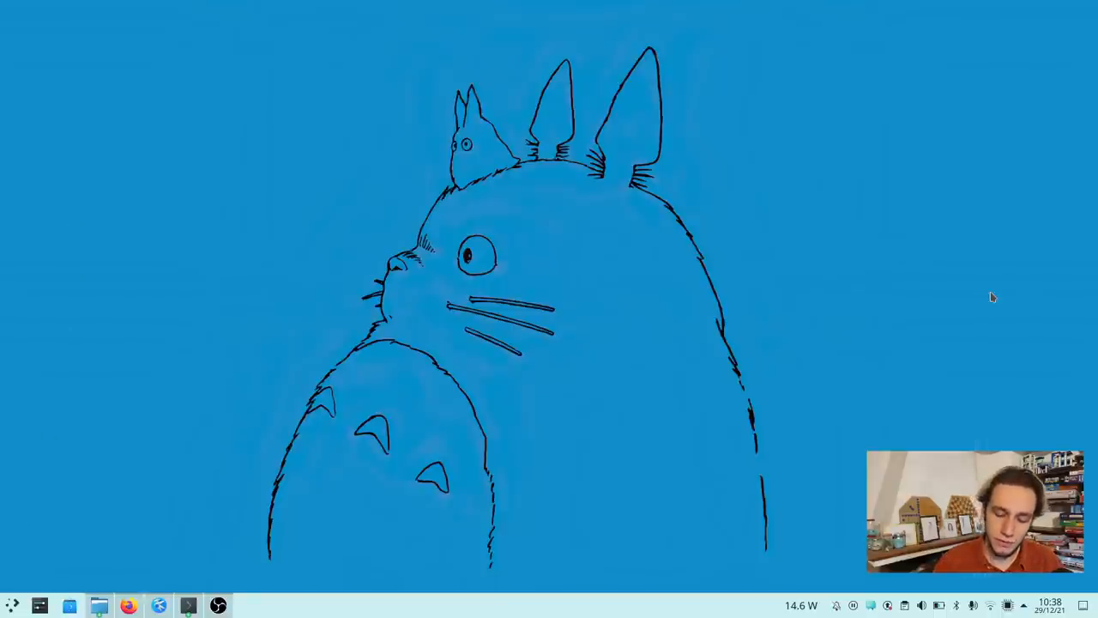